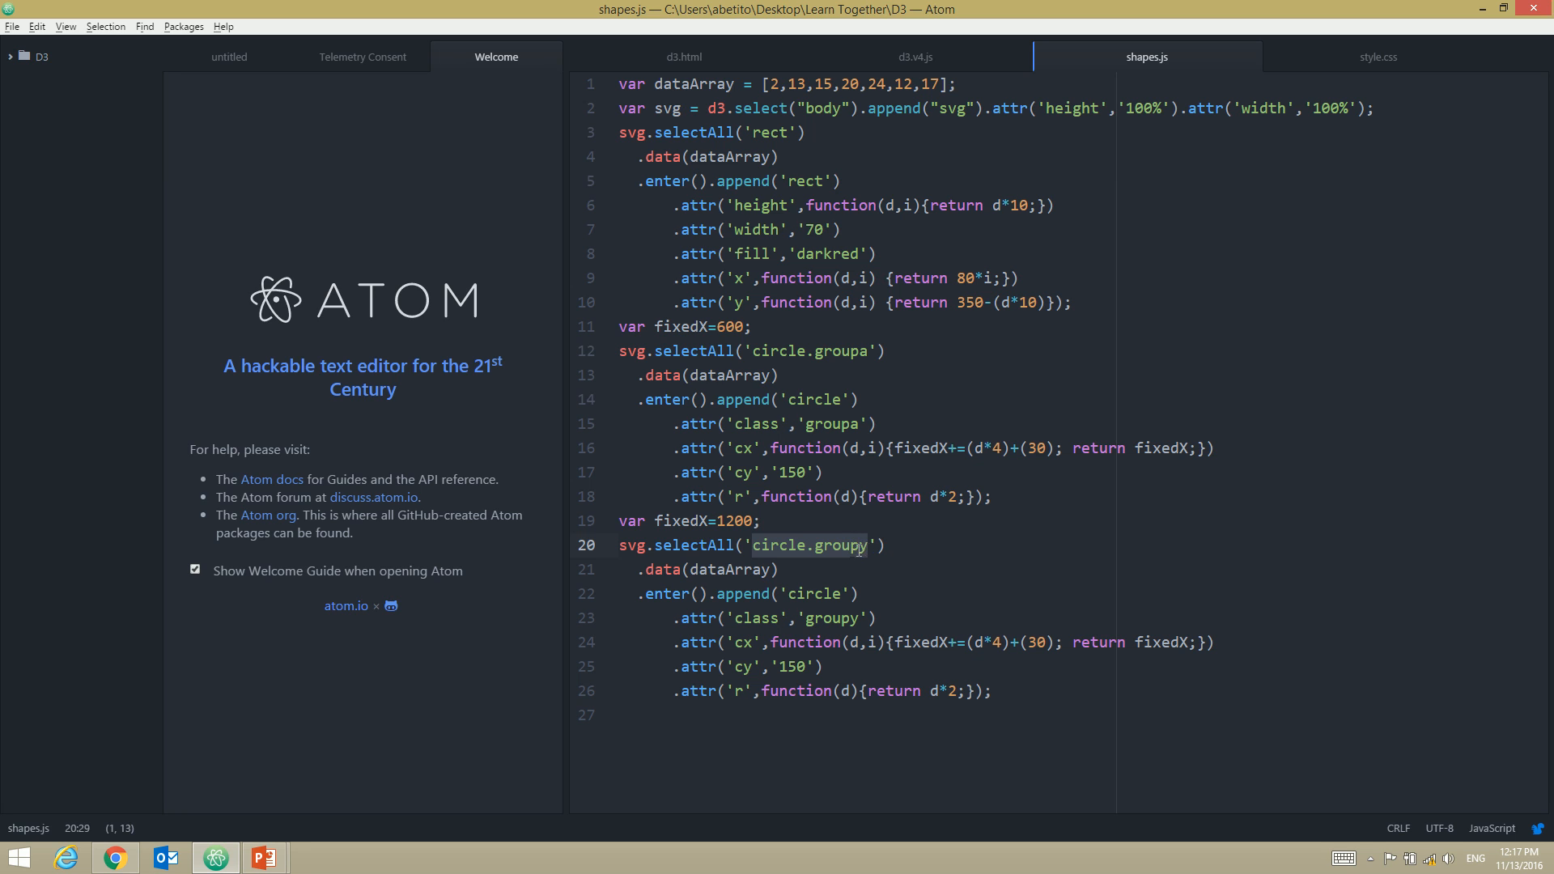
Replace 'circle.groupy' with 'ellipse' in selectAll and append, dropping the class line
type("e")
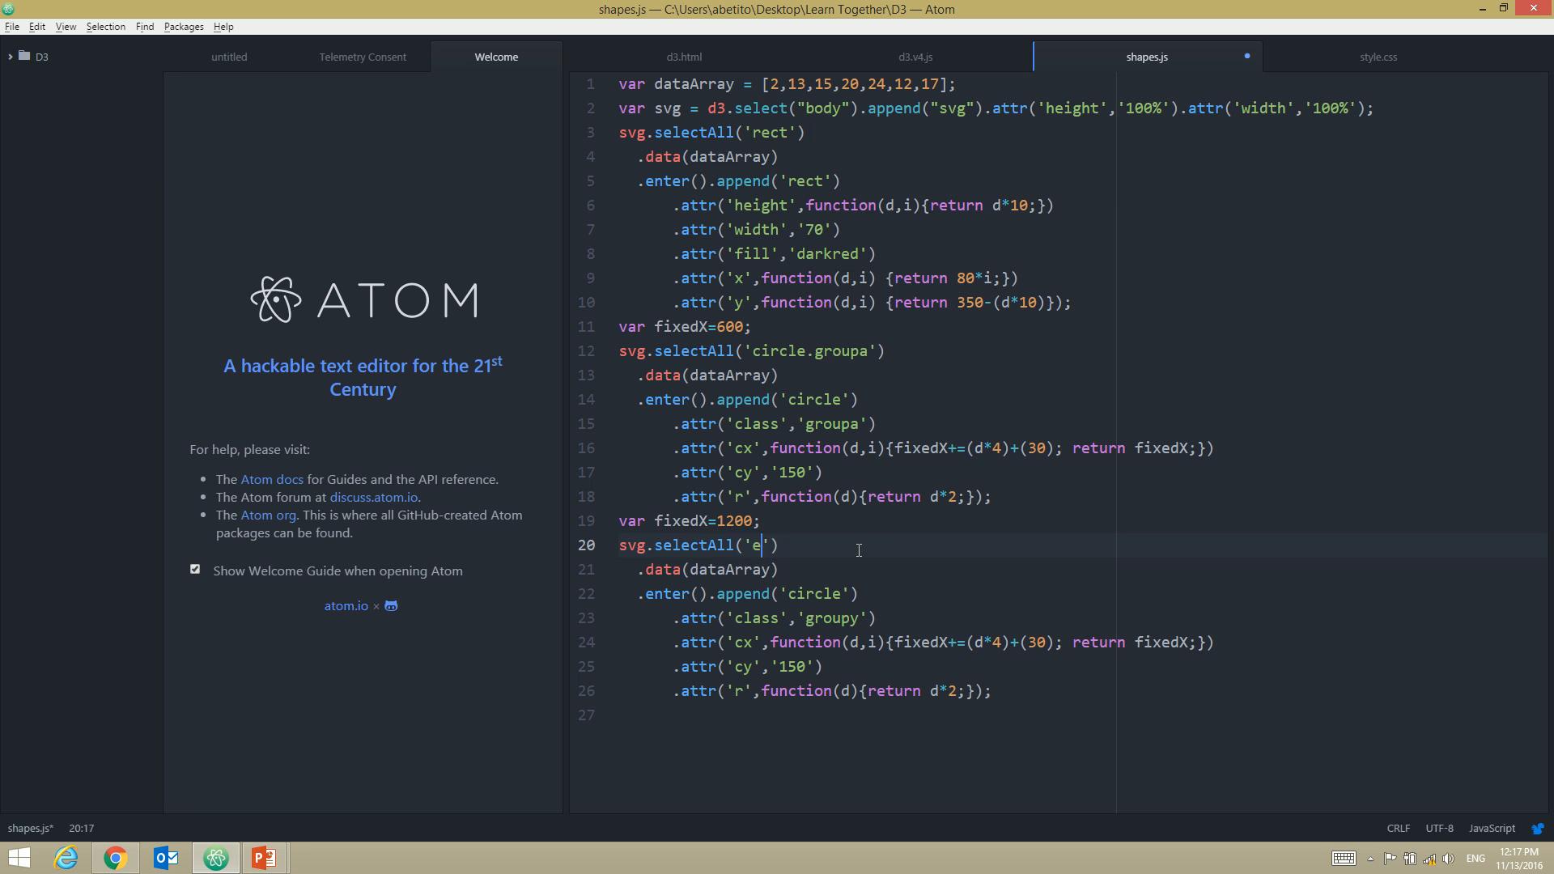
type("llipse")
left_click(1080, 593)
type("ellips")
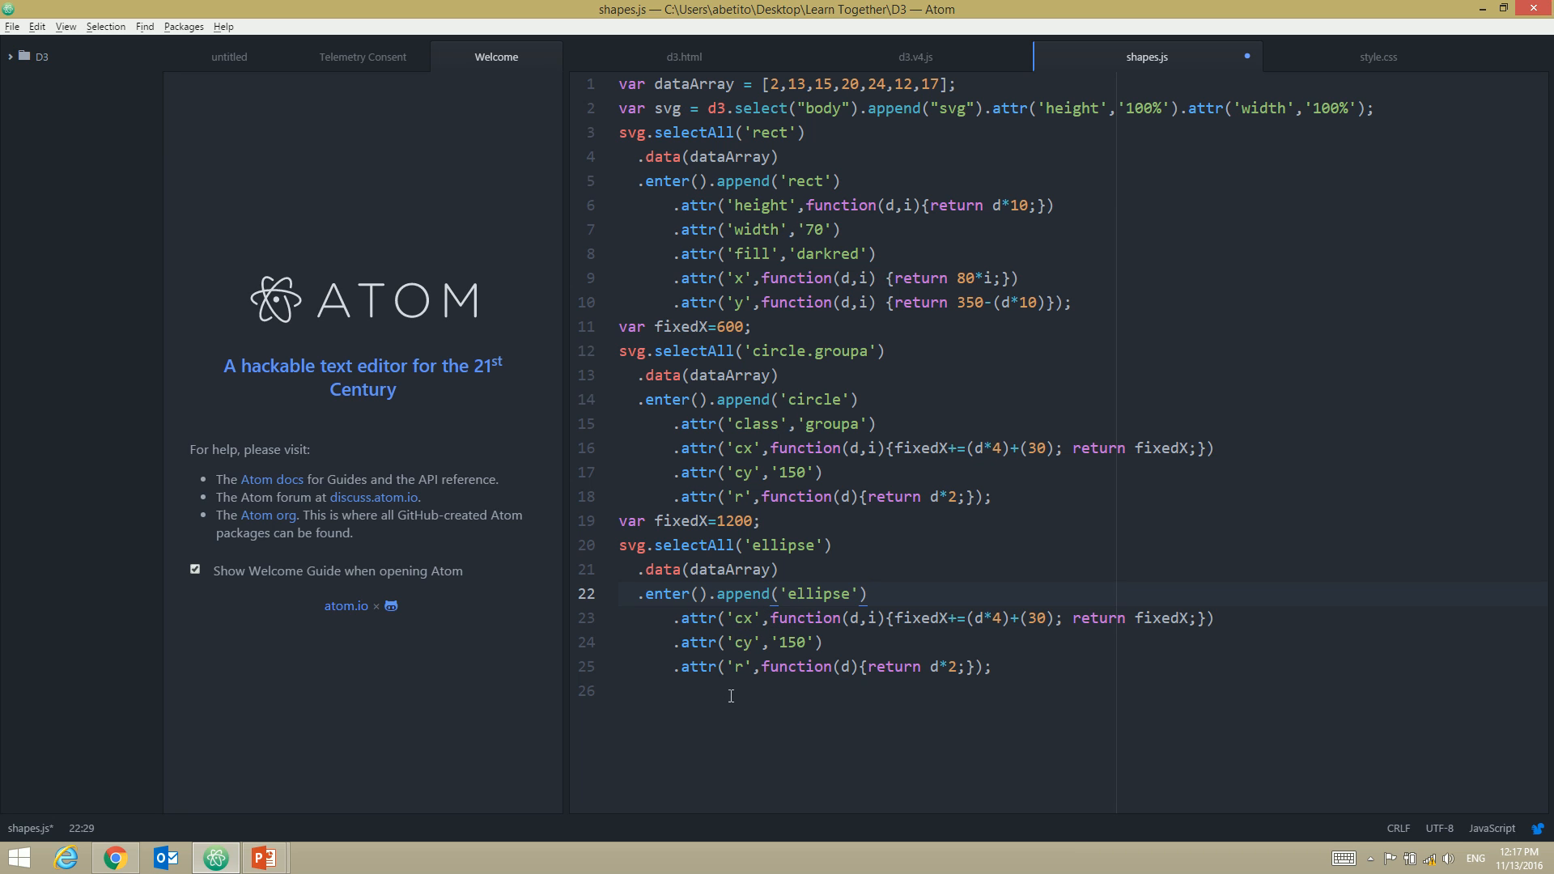
left_click(265, 856)
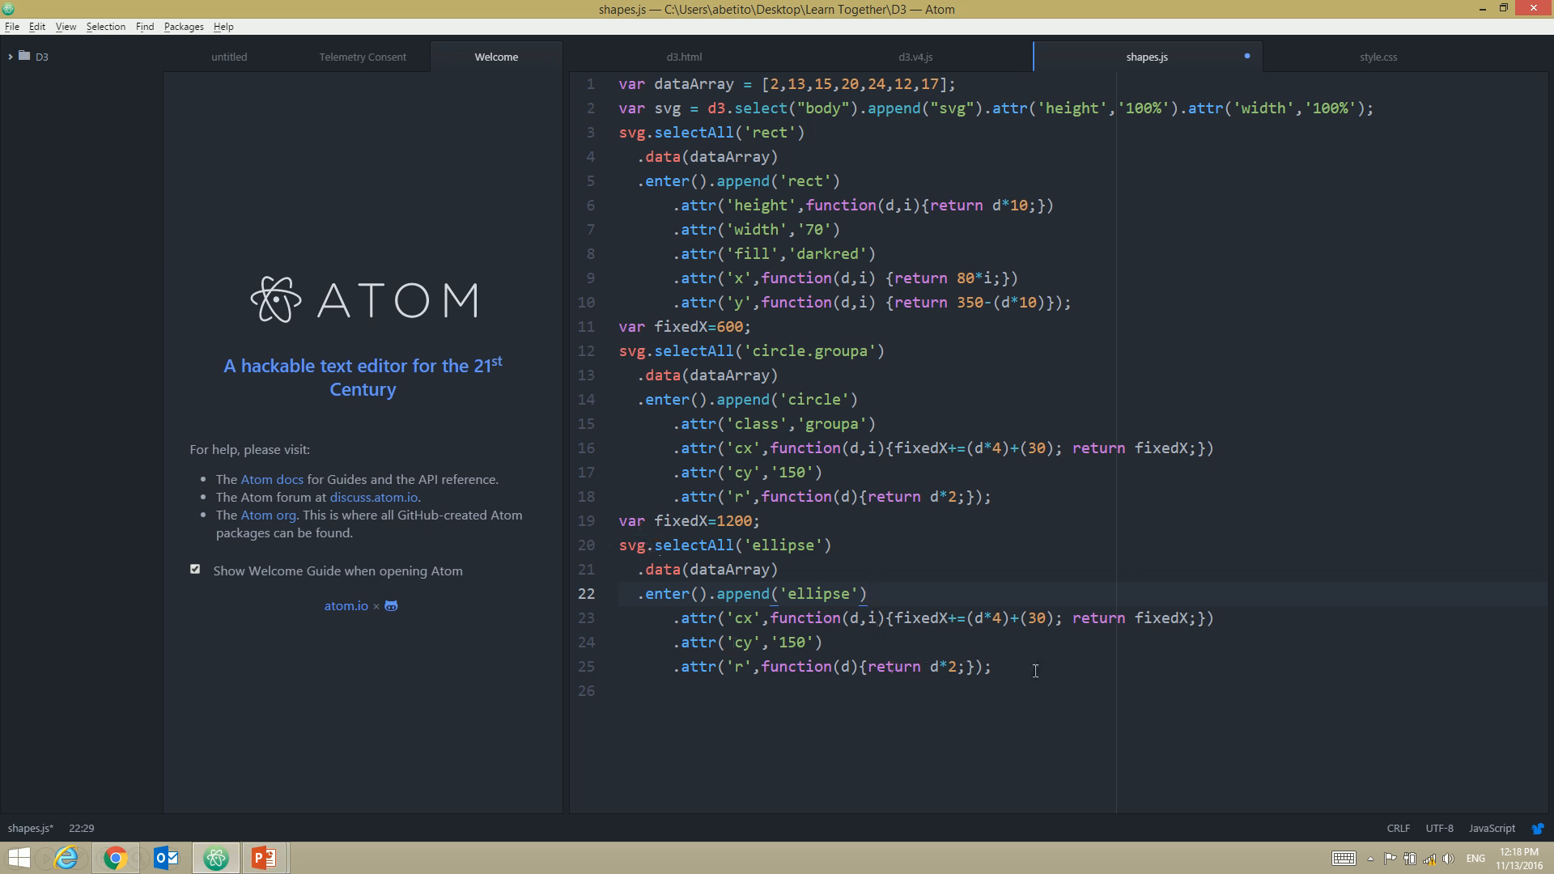
Rename the r attribute to rx and add .attr('ry',20); on a new line
type("x")
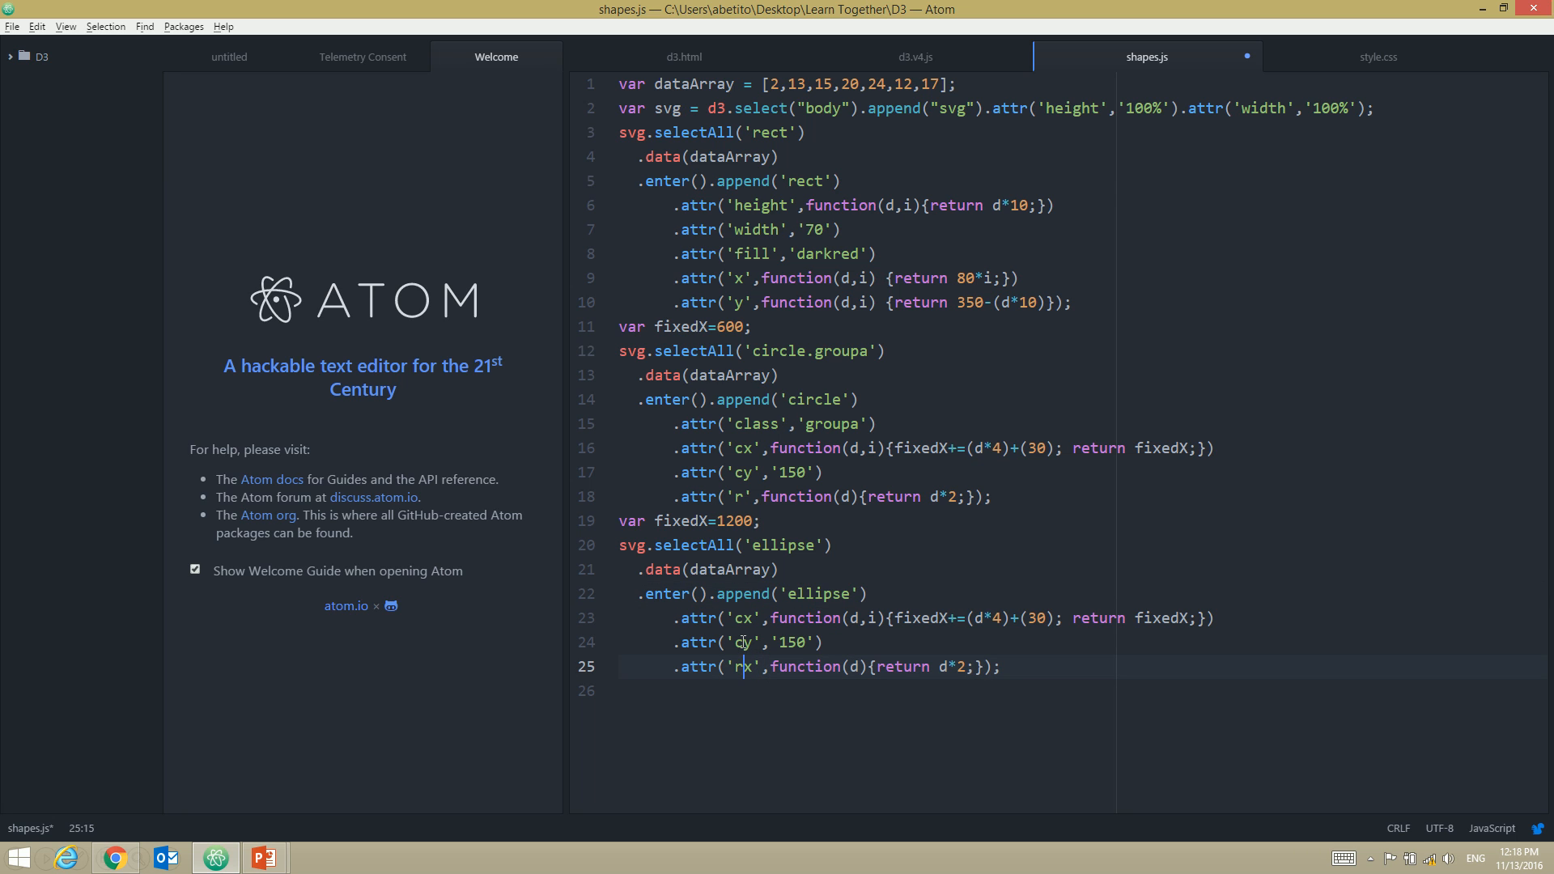
key("enter")
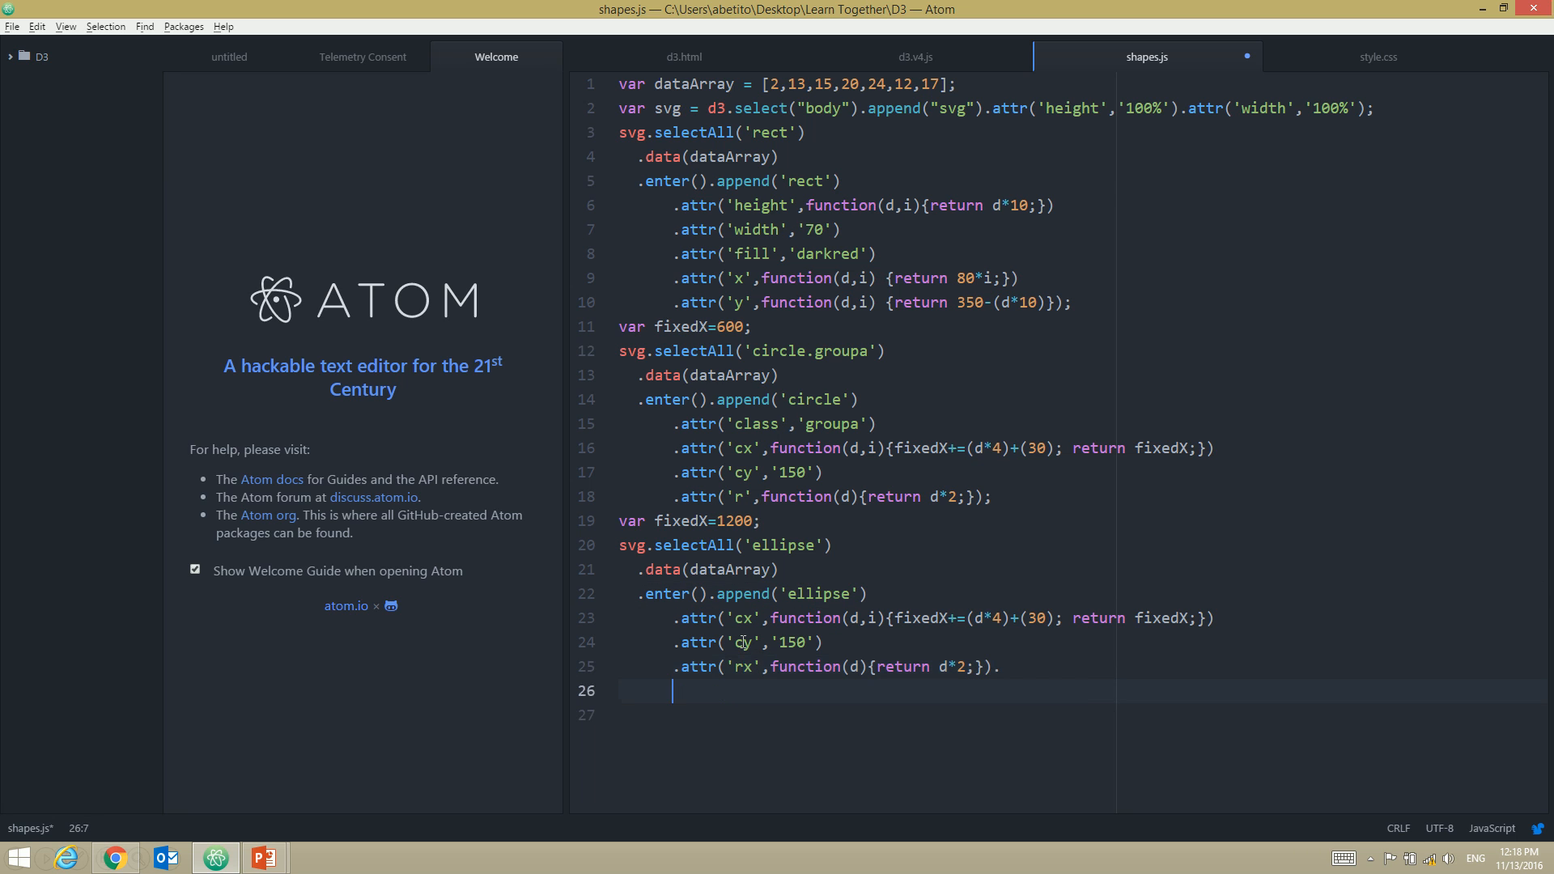
type(".attr(")
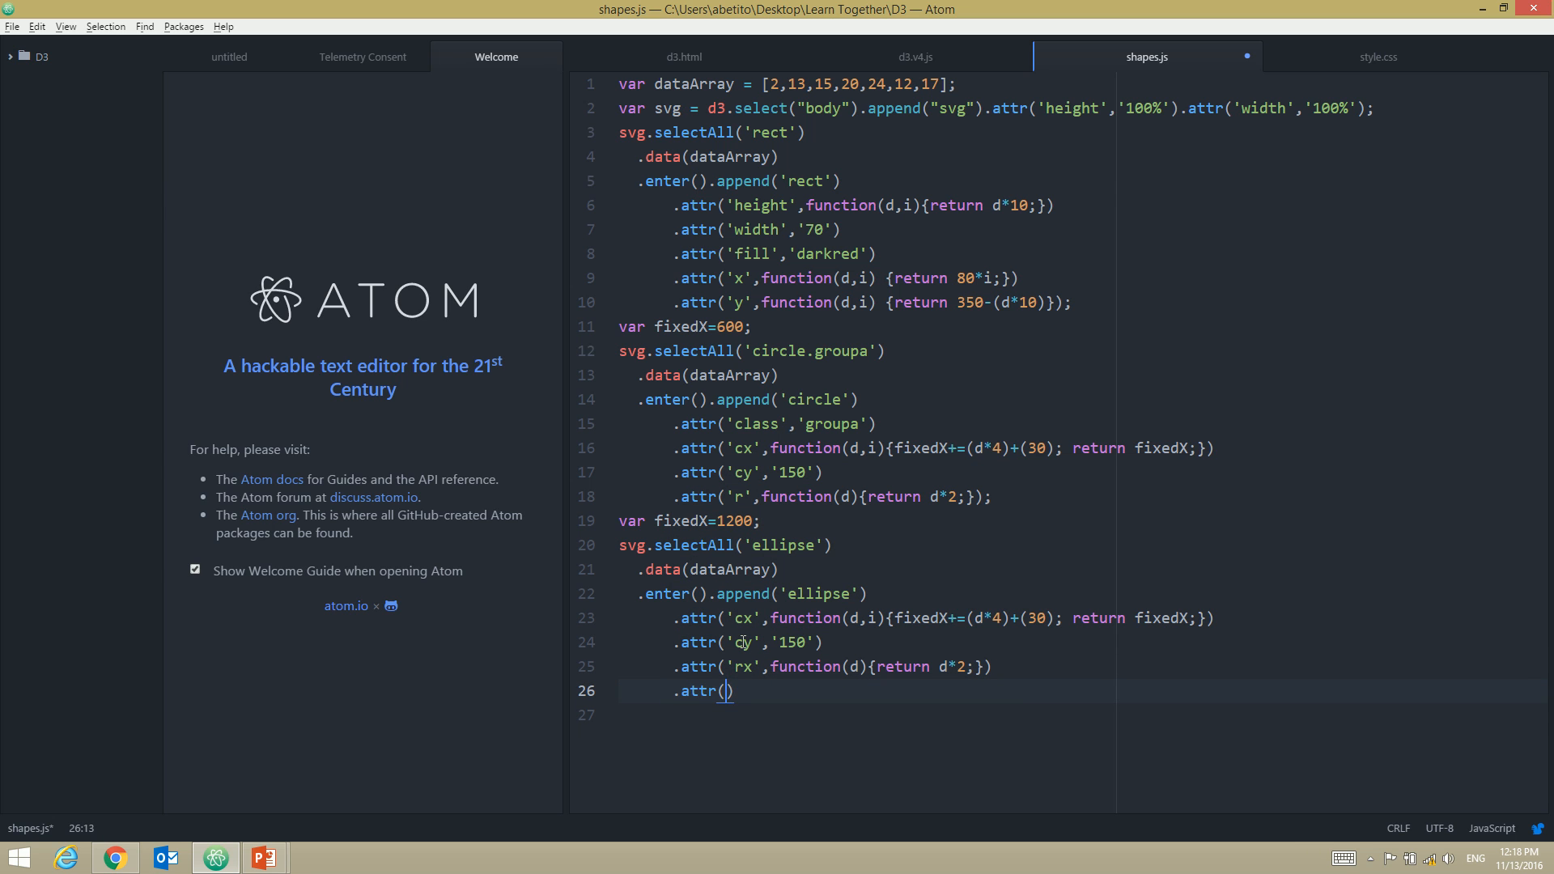
type("'ry'")
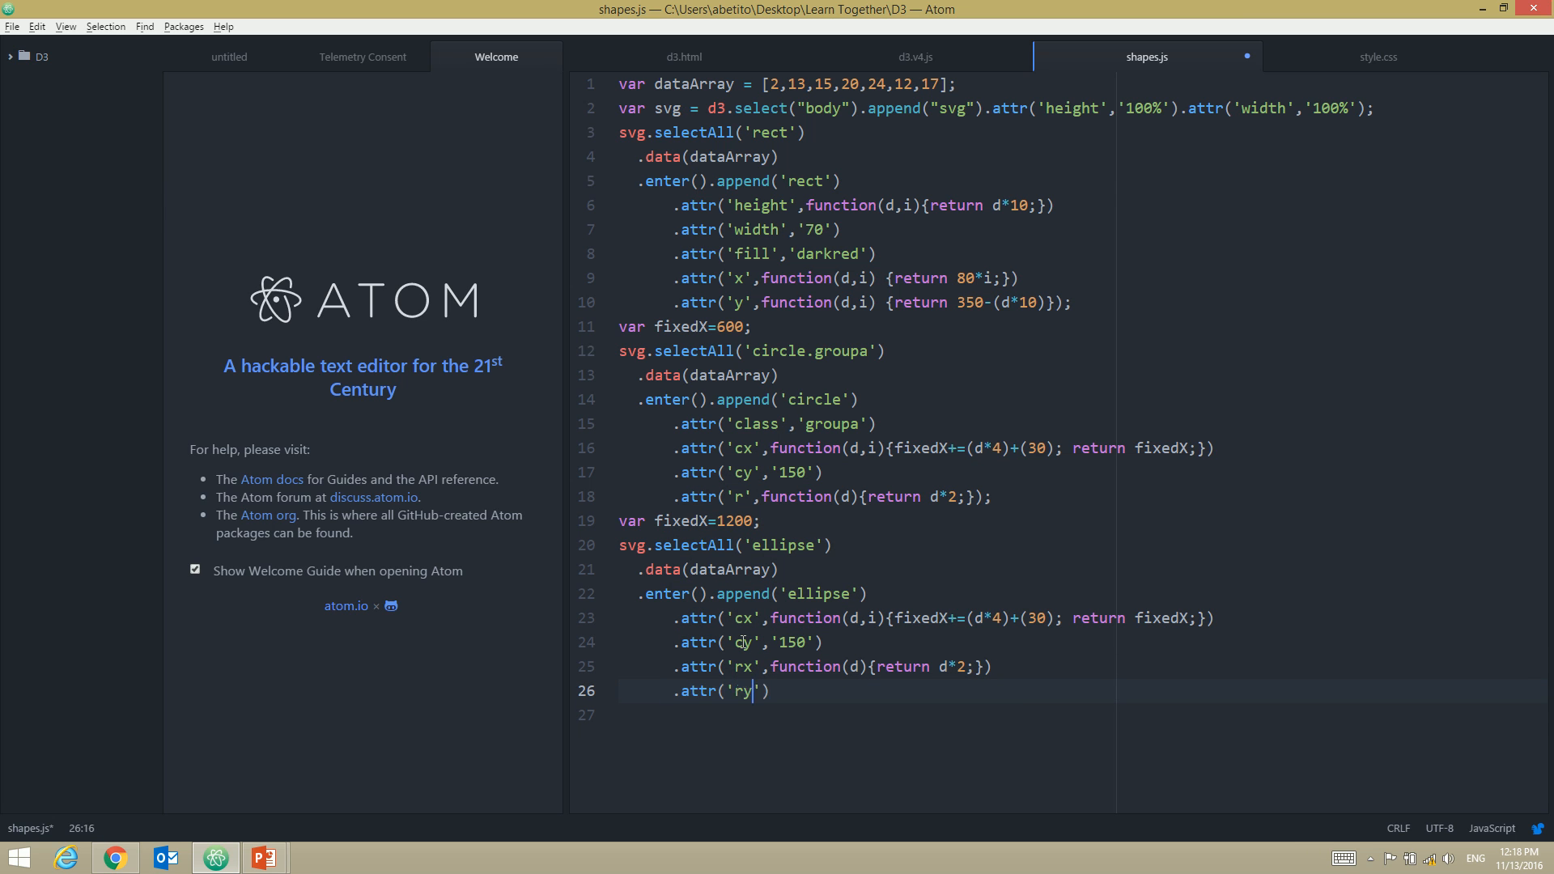
type(",")
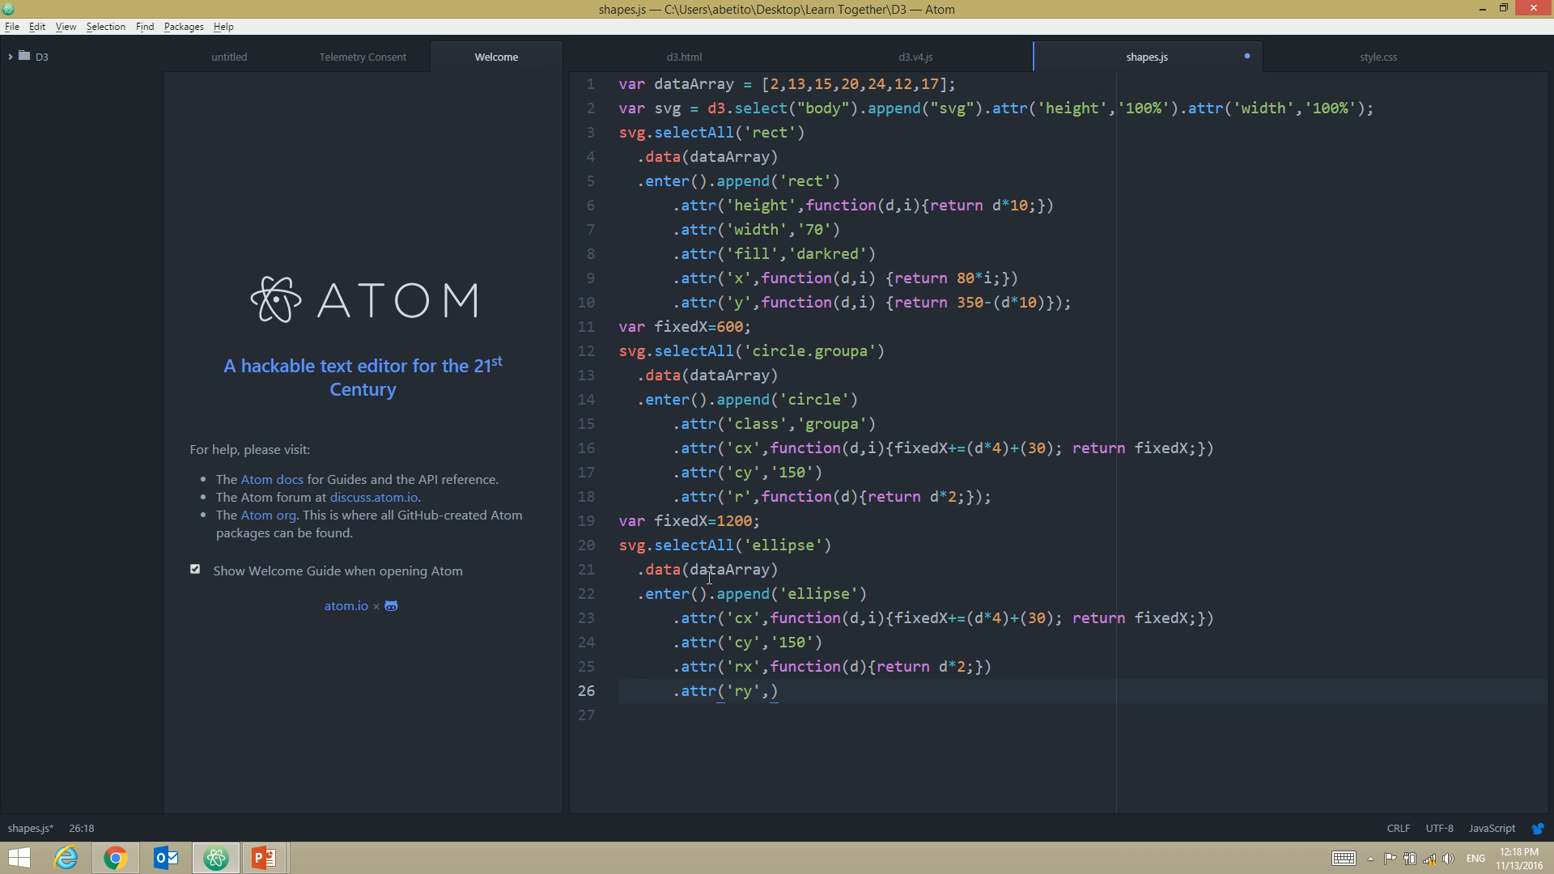
type("20")
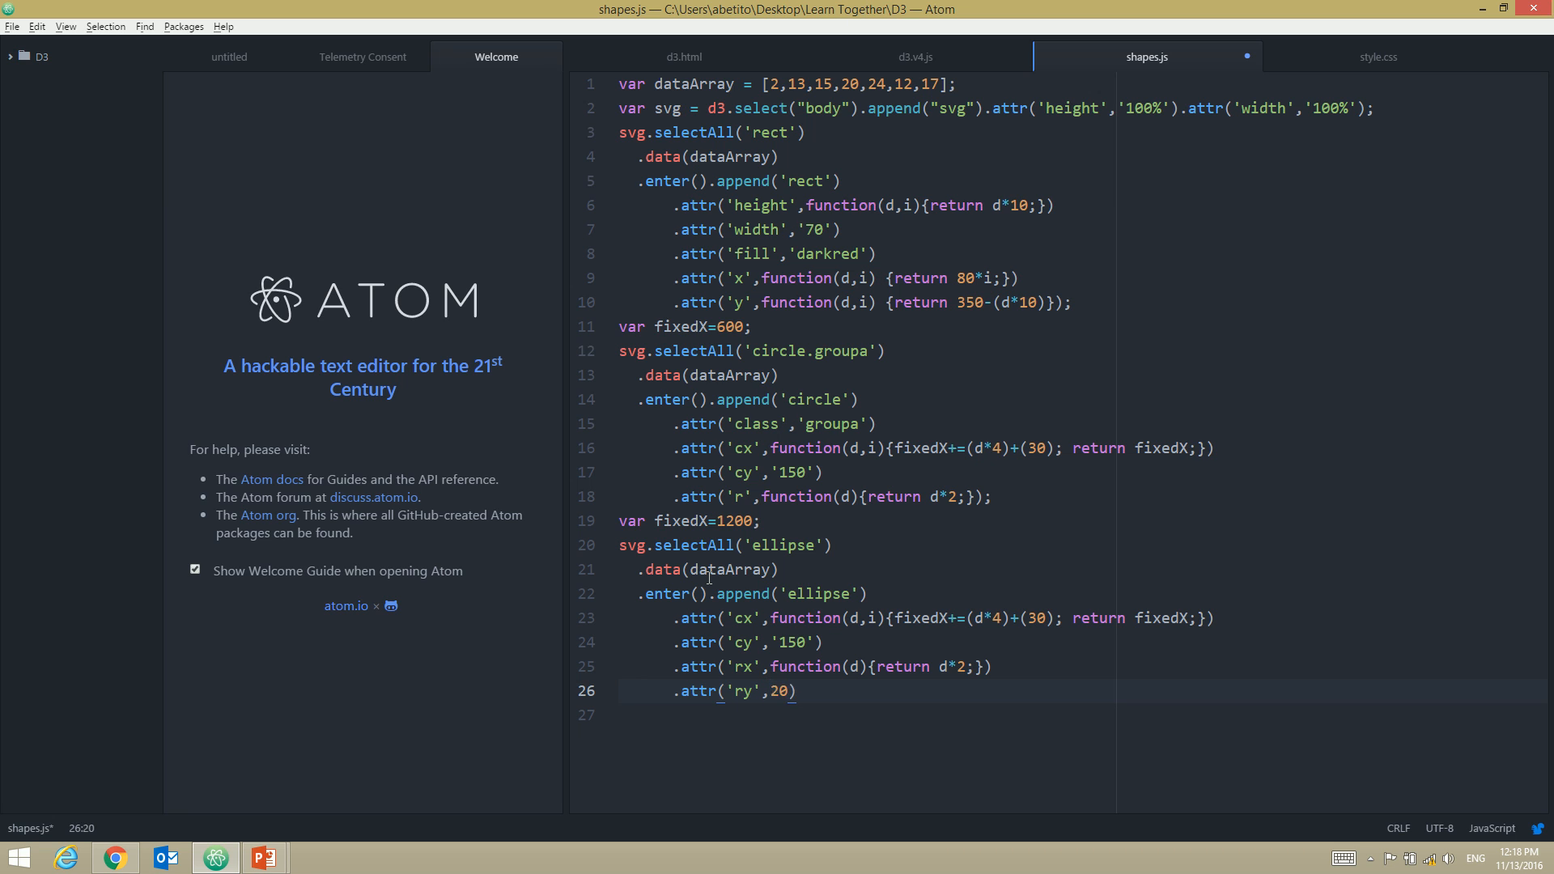
type(";")
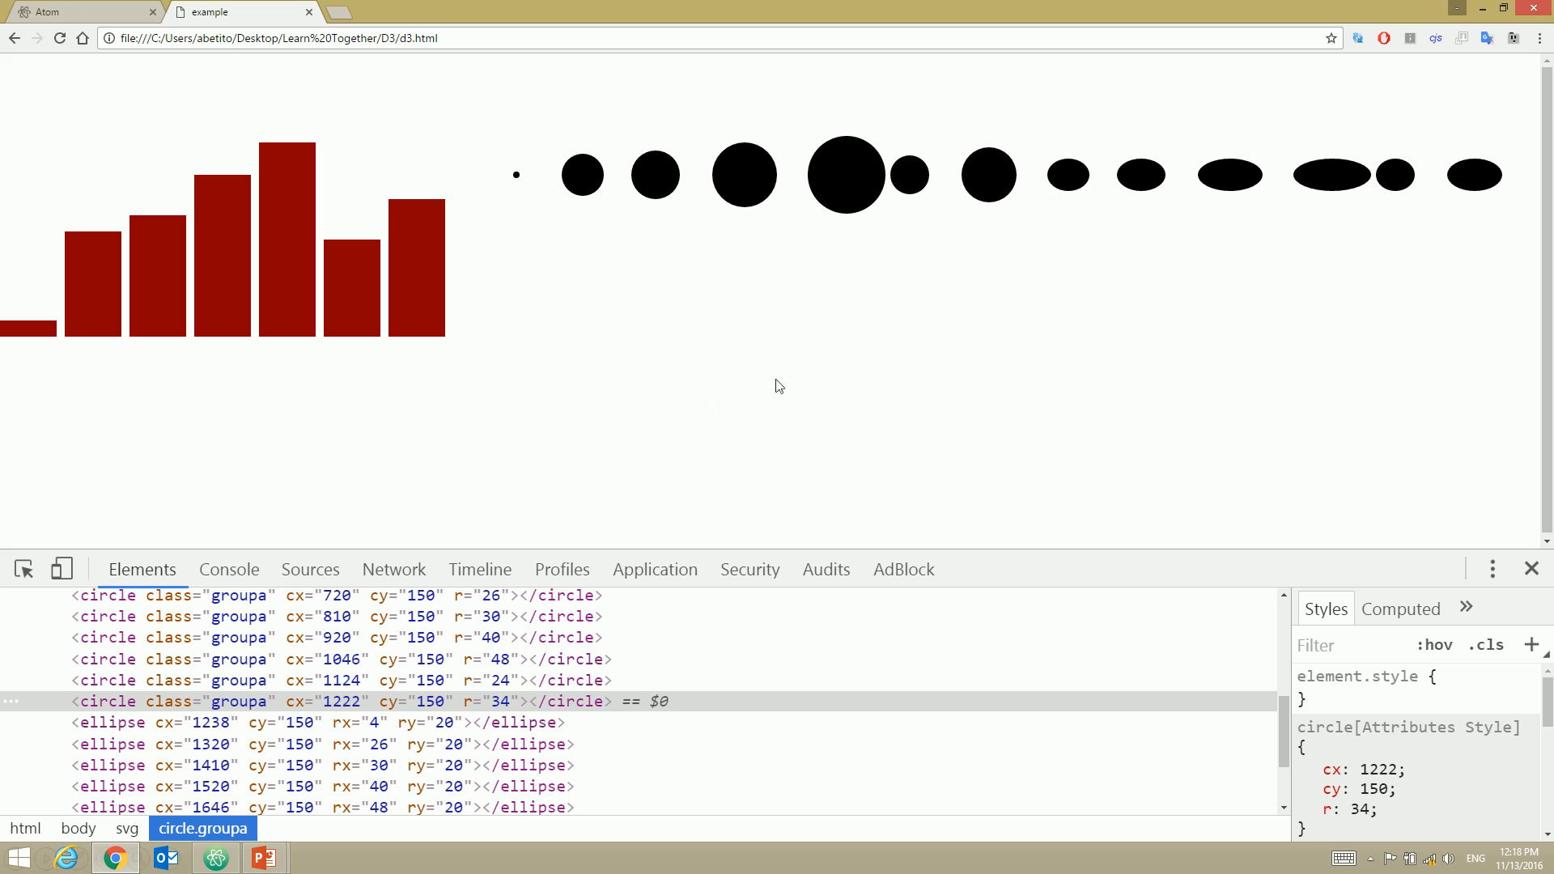
mouse_move(1460, 202)
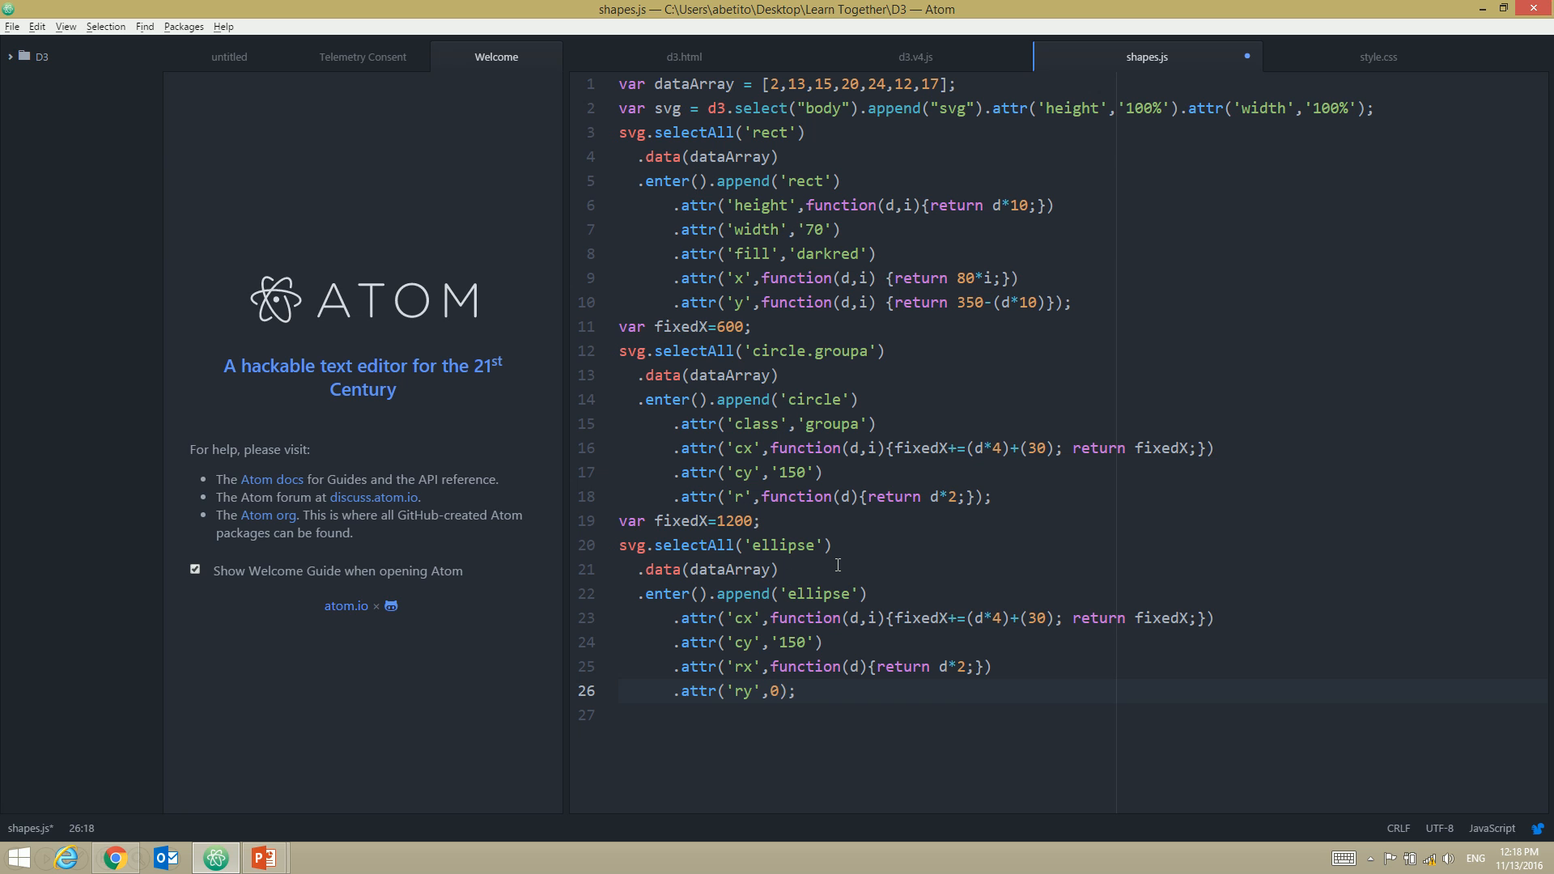
Change the ellipses' ry value to 70 and save shapes.js
type("25")
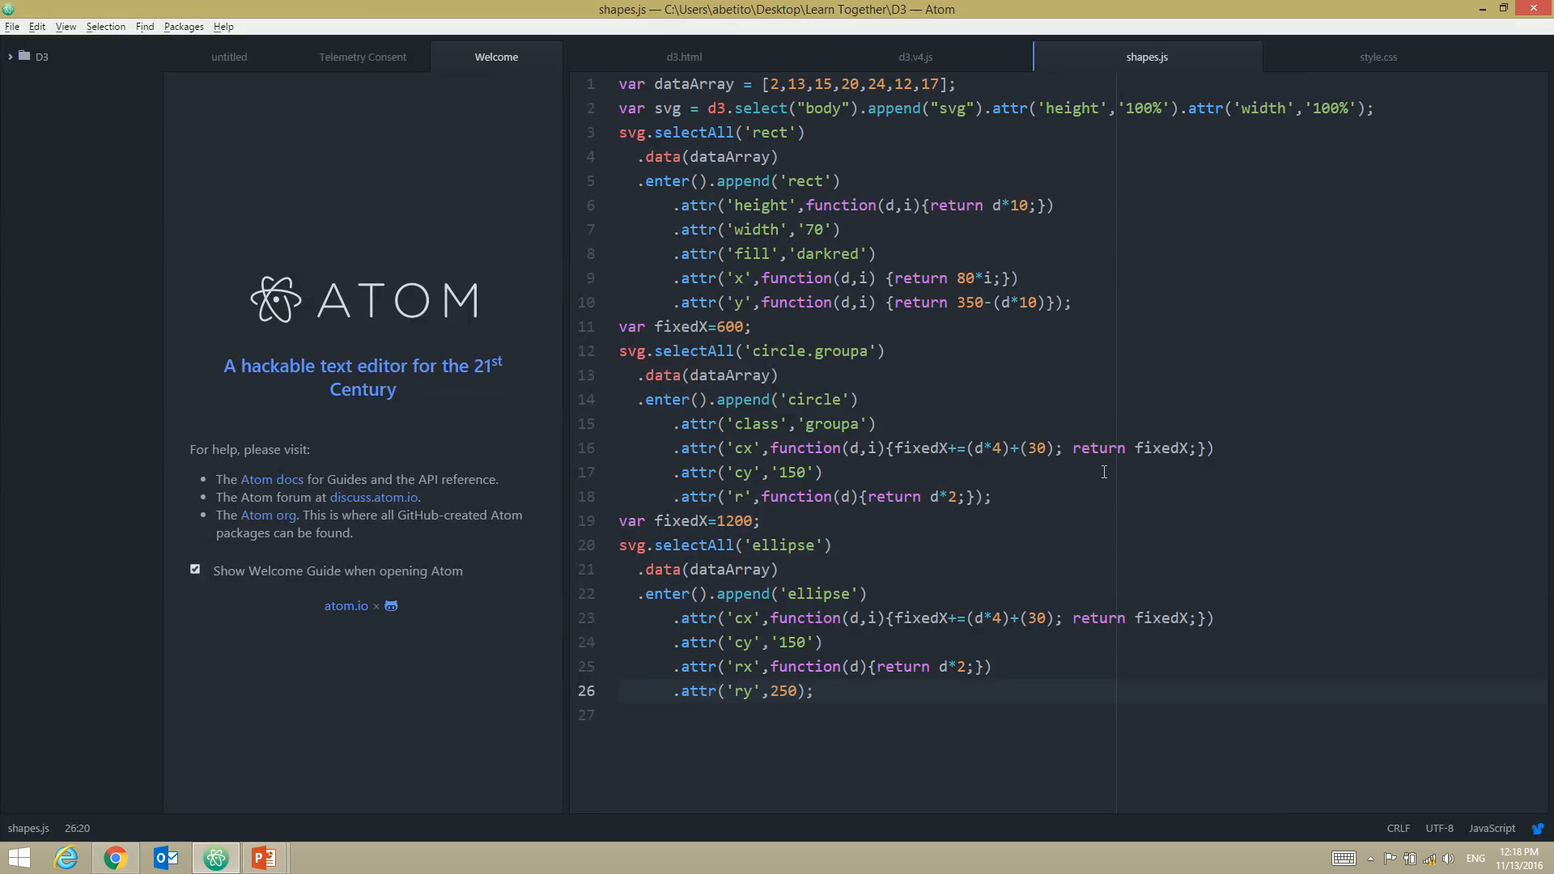
type("70")
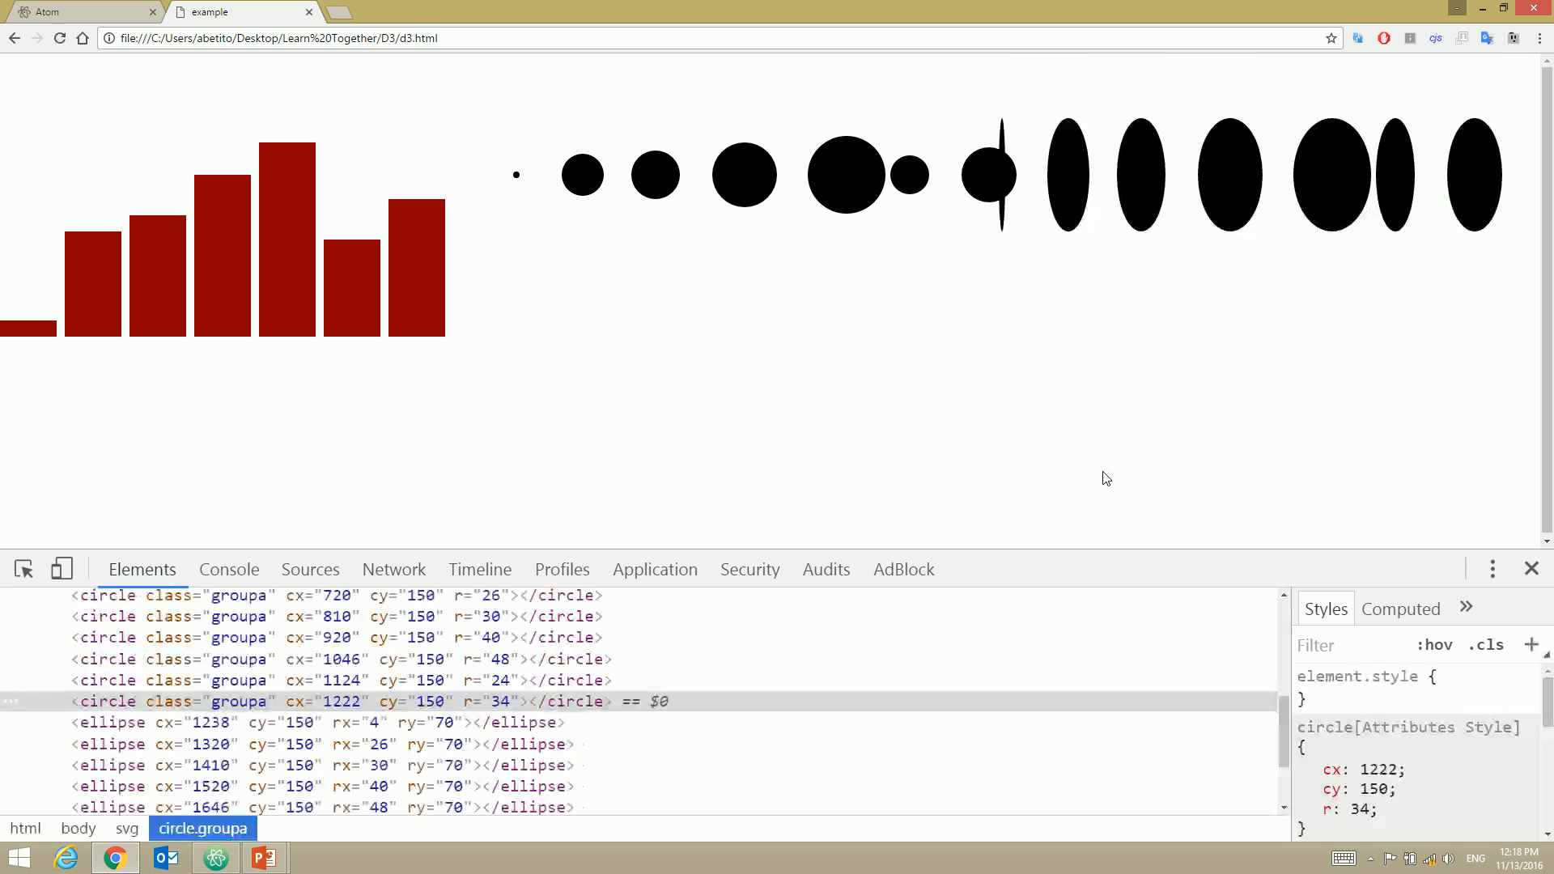
mouse_move(1308, 429)
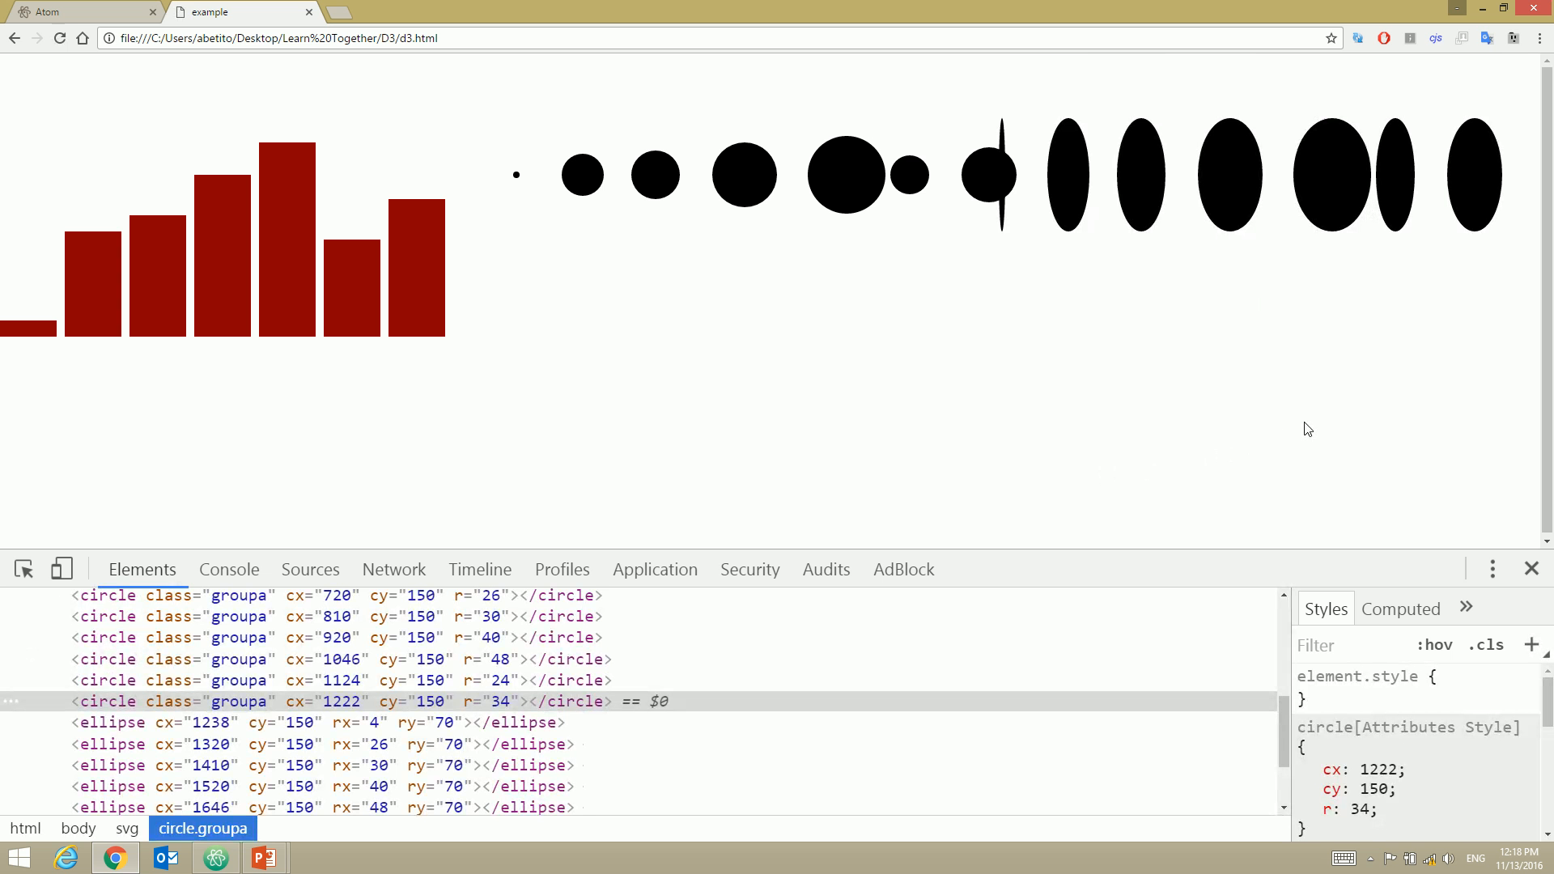
mouse_move(1126, 313)
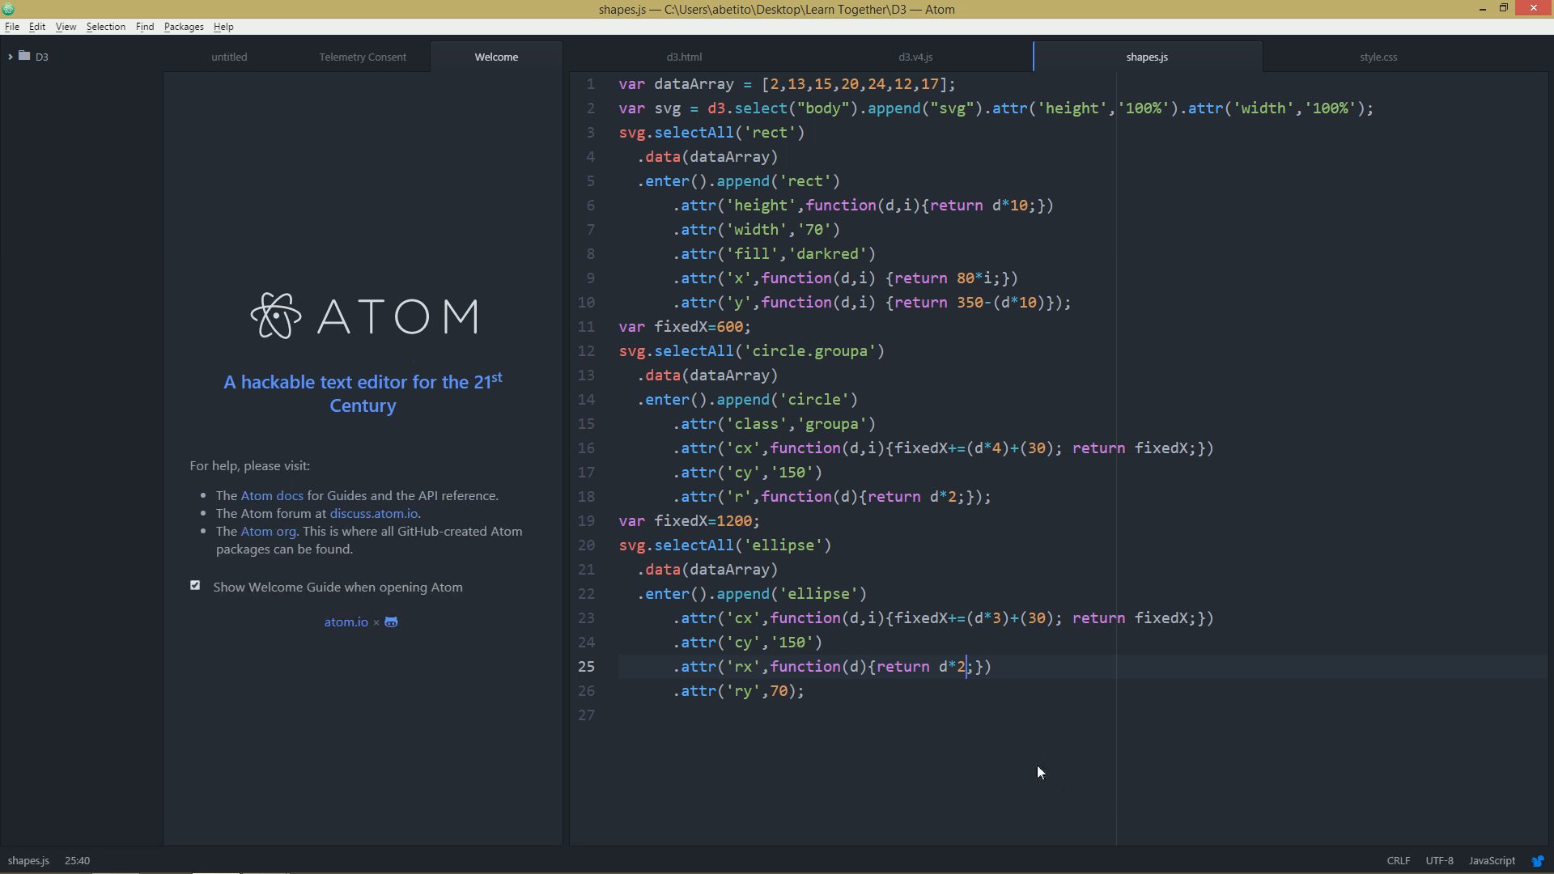
Delete the 2 from the rx line's d*2 multiplier
key("Backspace")
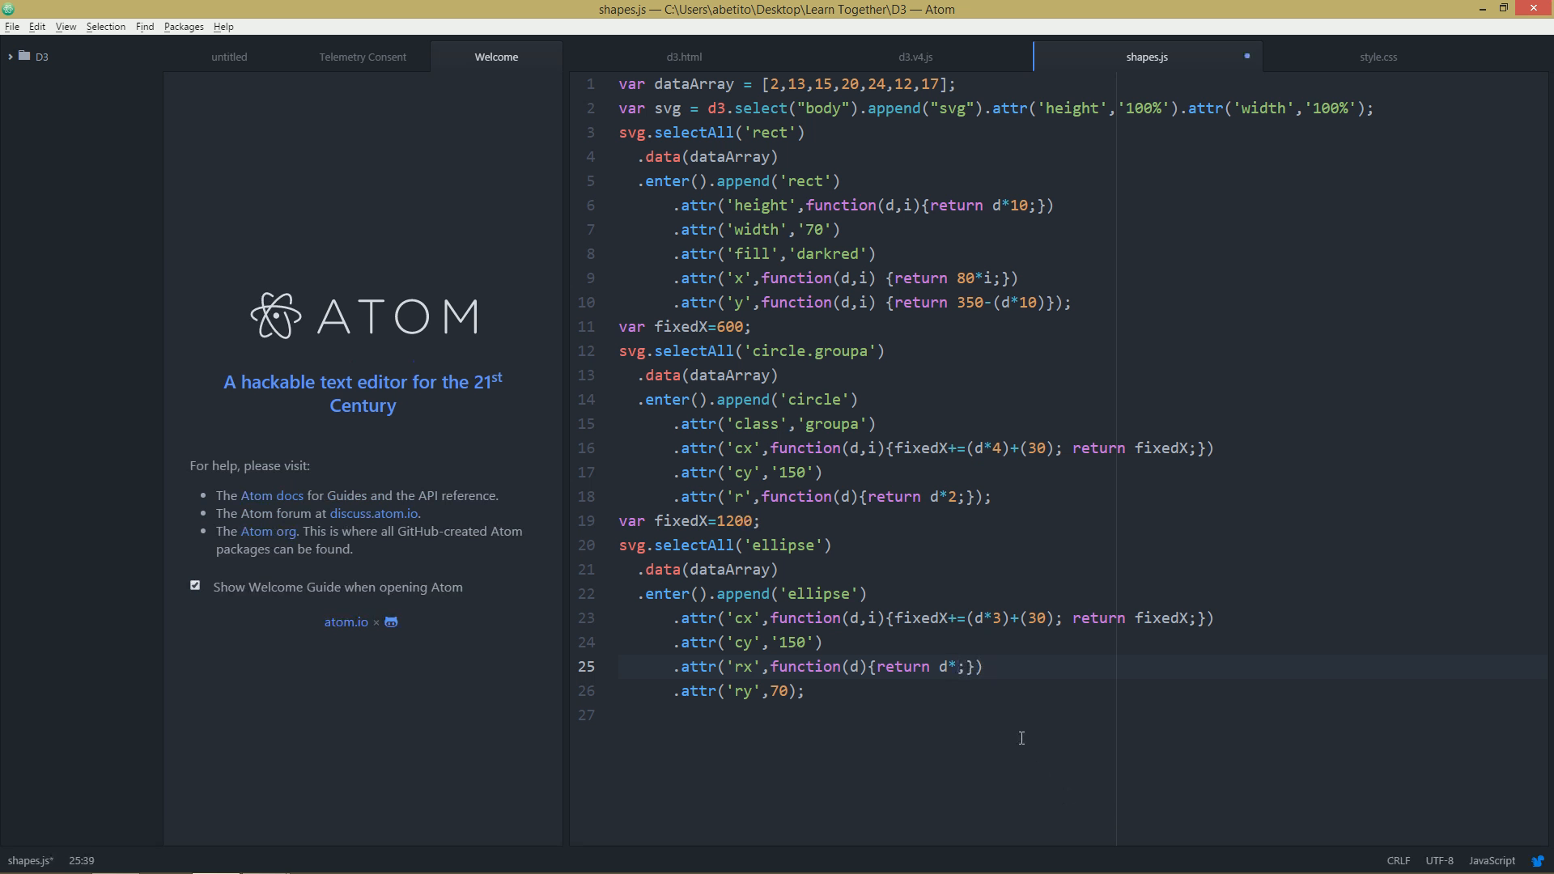